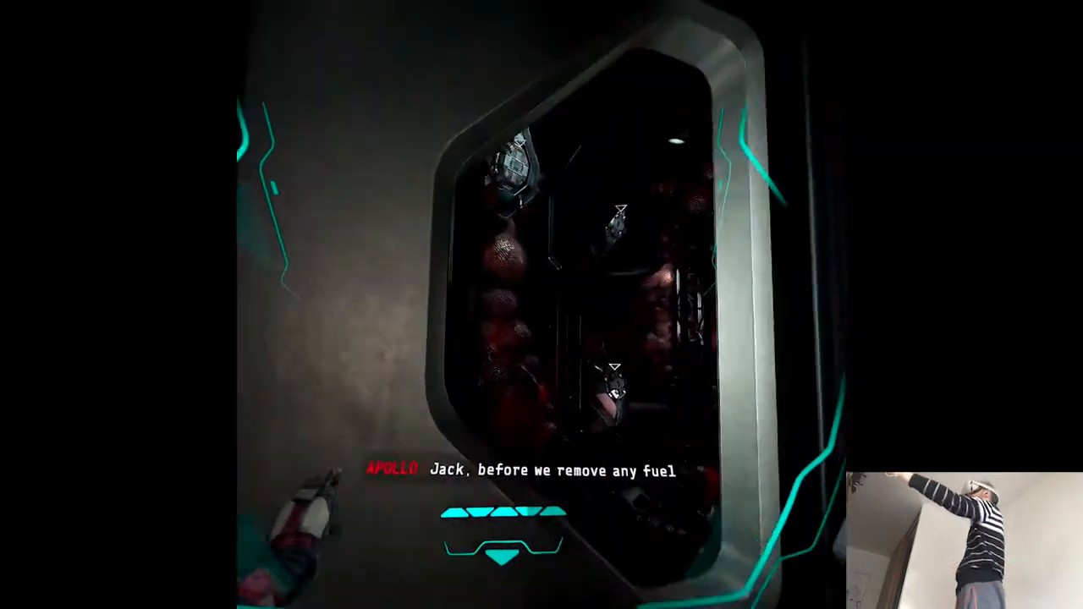
{"action": "mouse_move", "coordinate": [541, 305]}
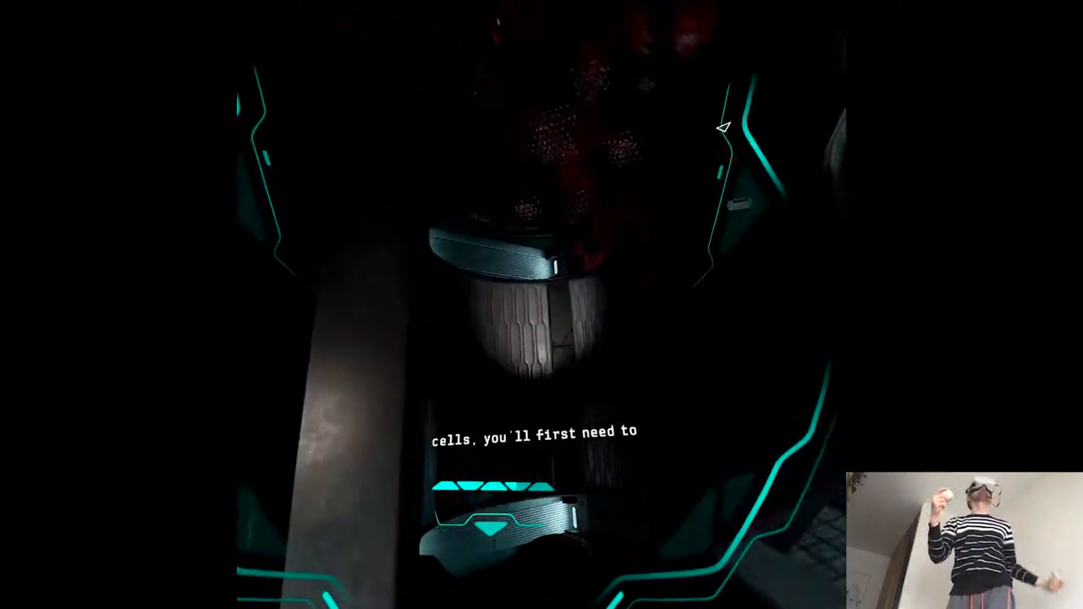
{"action": "mouse_move", "coordinate": [541, 305]}
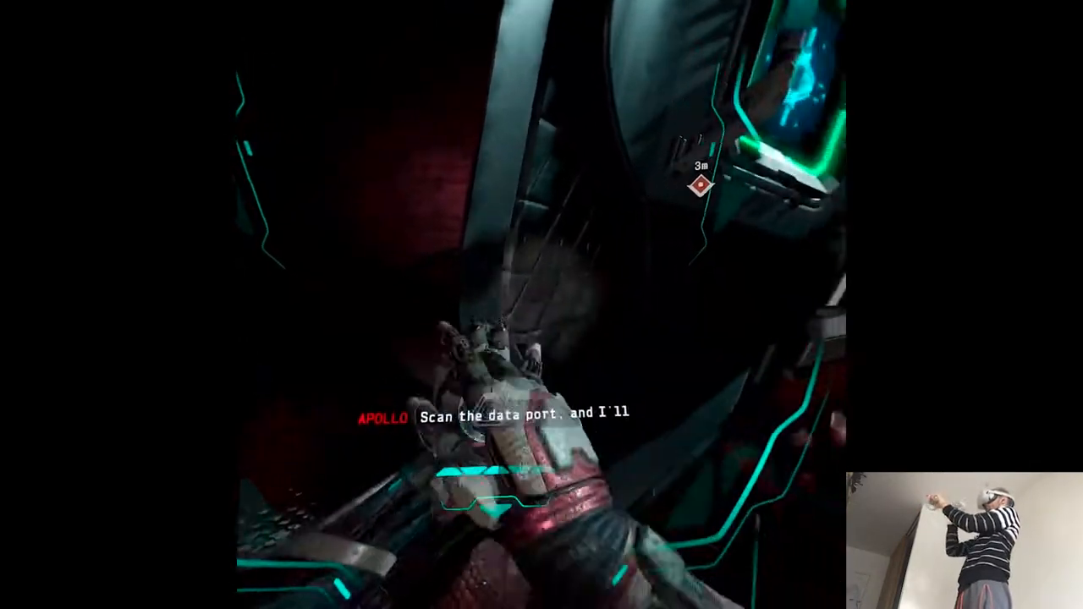
{"action": "mouse_move", "coordinate": [542, 305]}
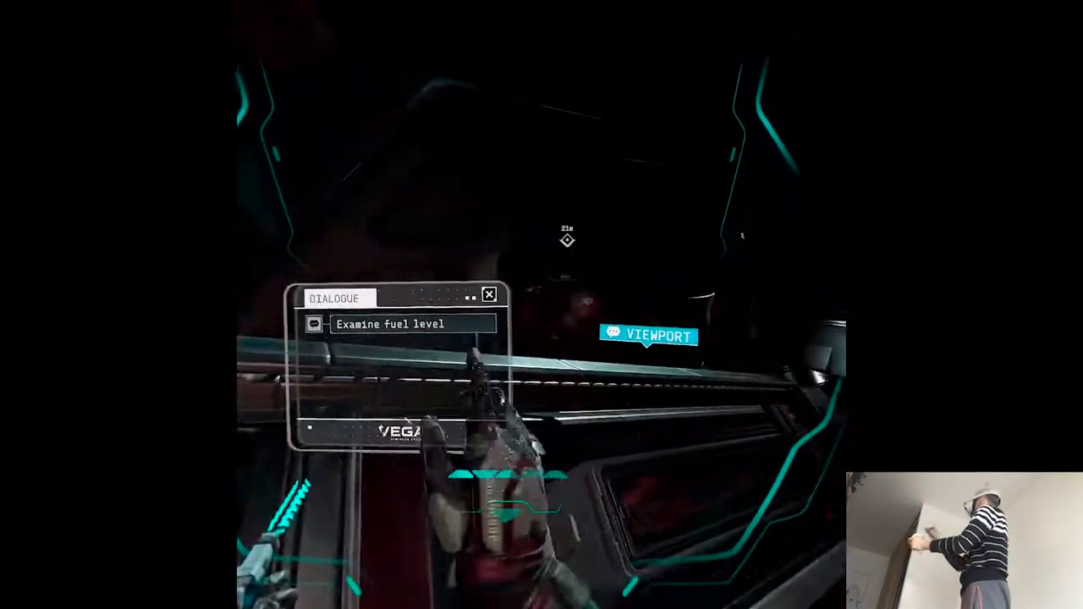
{"action": "left_click", "coordinate": [411, 325]}
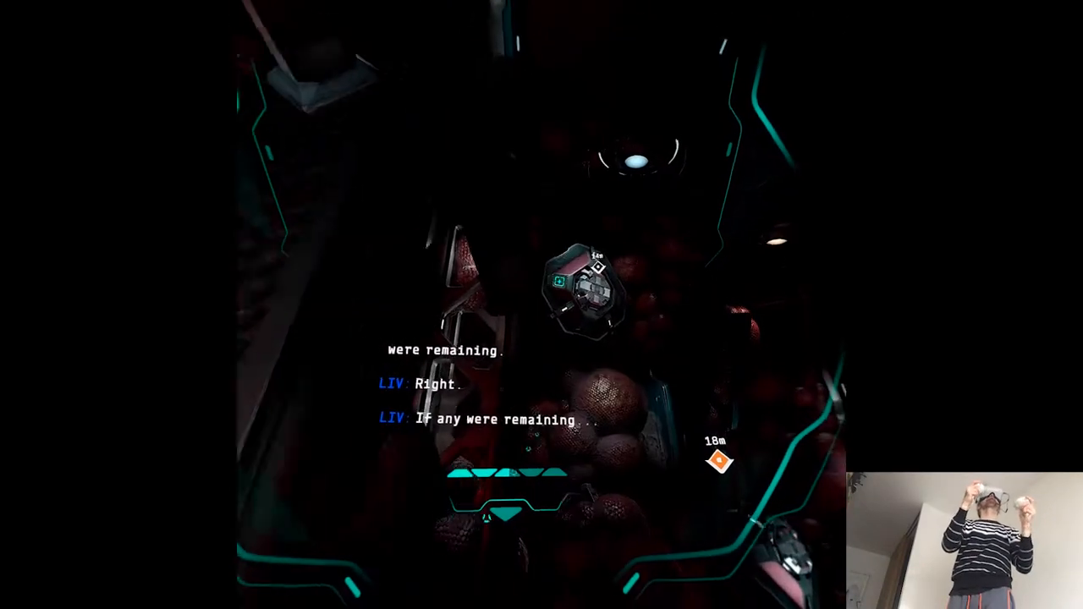
{"action": "mouse_move", "coordinate": [542, 304]}
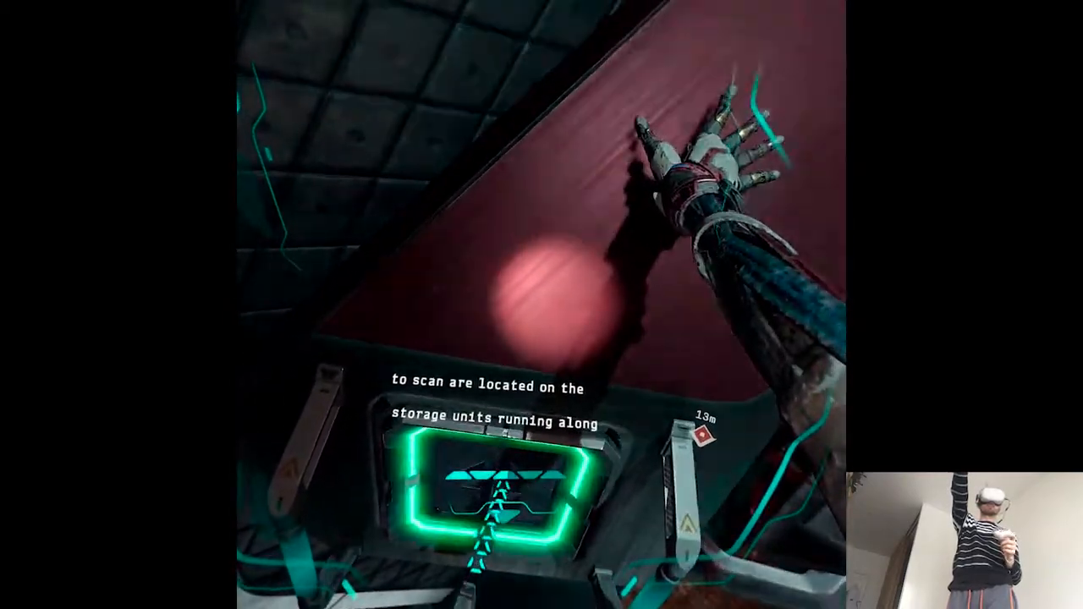
{"action": "mouse_move", "coordinate": [542, 304]}
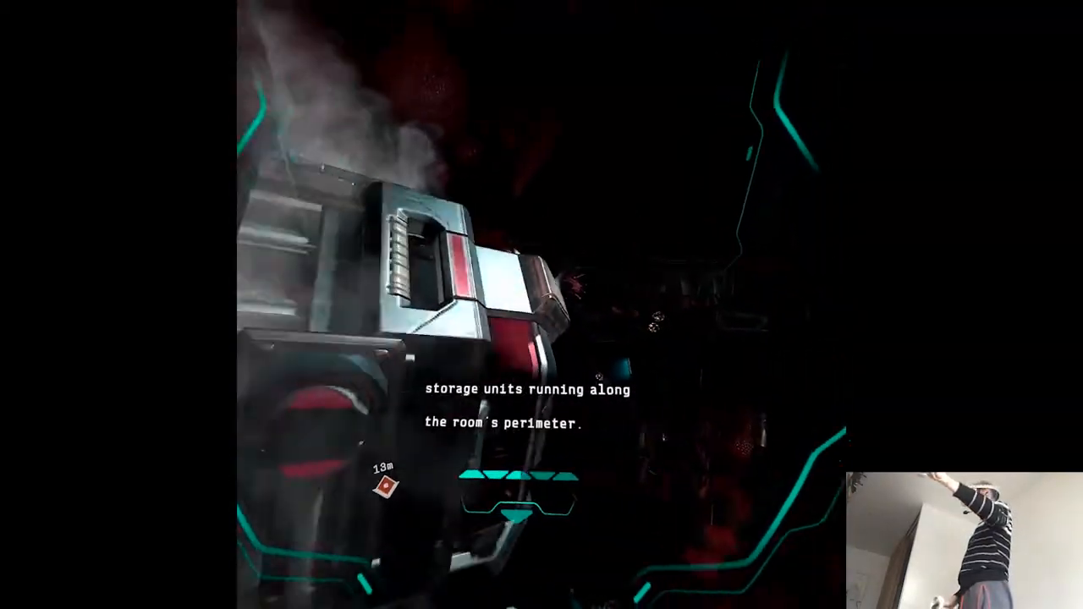